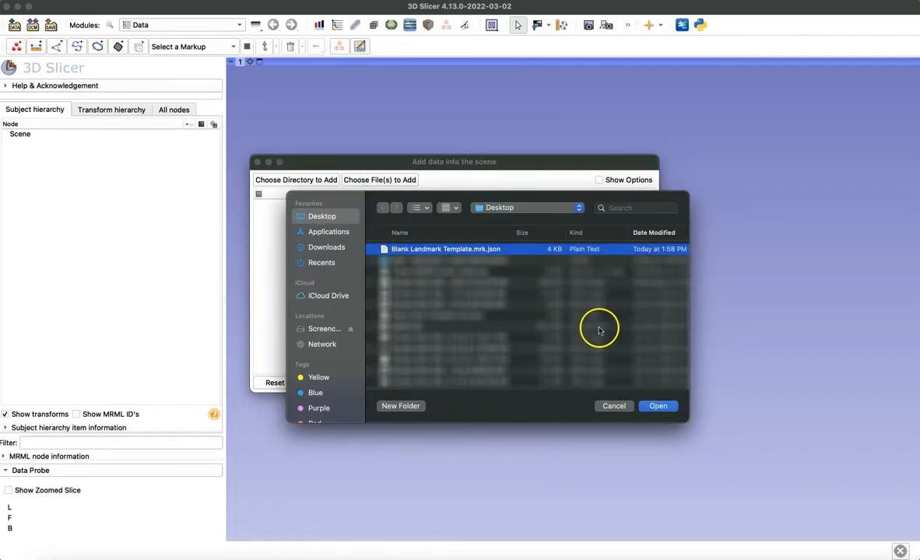
Step: Load Blank Landmark Template.mrk.json into the scene from the Add Data dialog
left_click(659, 404)
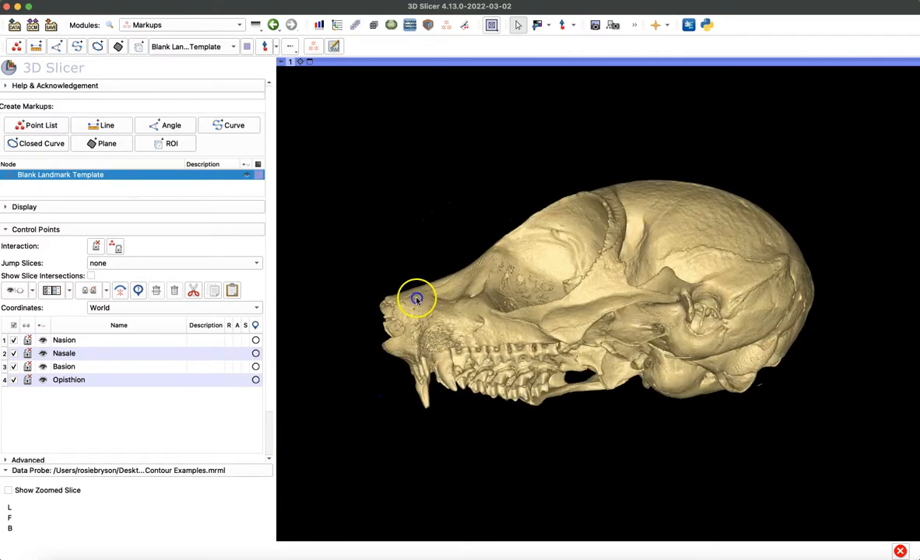
Step: Rotate the 3D view so the skull model faces forward
left_click_drag(417, 299, 680, 327)
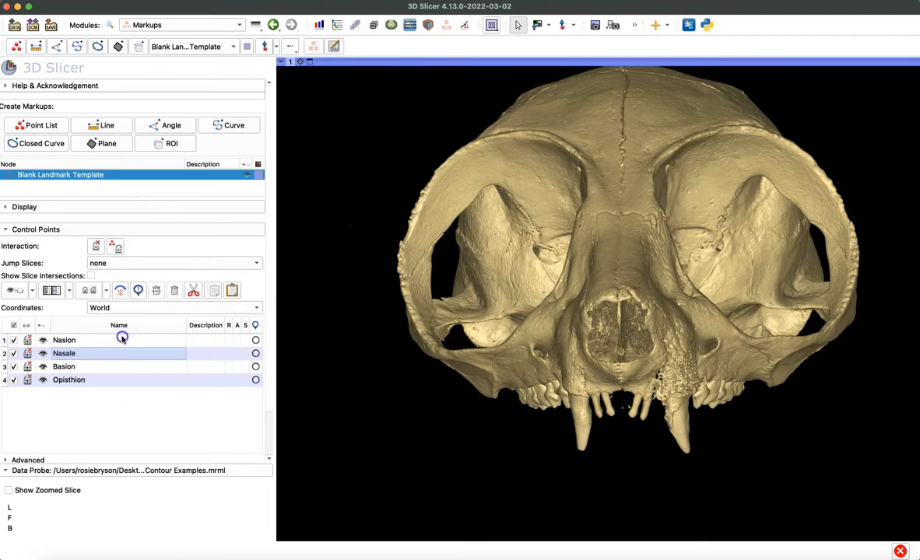
Step: Place the Nasion, Nasale and Basion landmarks on the front of the skull
left_click(620, 215)
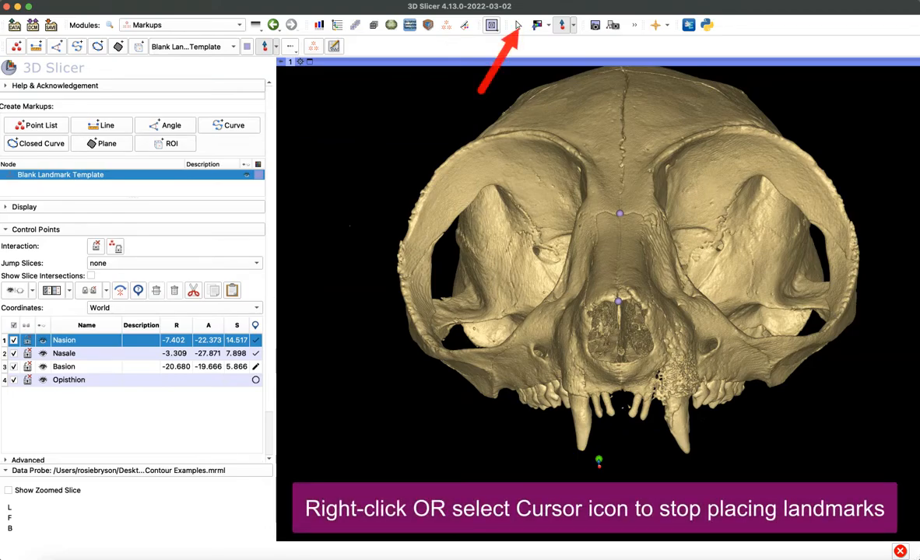
Step: Place the Opisthion landmark at the rear edge of the foramen magnum
left_click(516, 24)
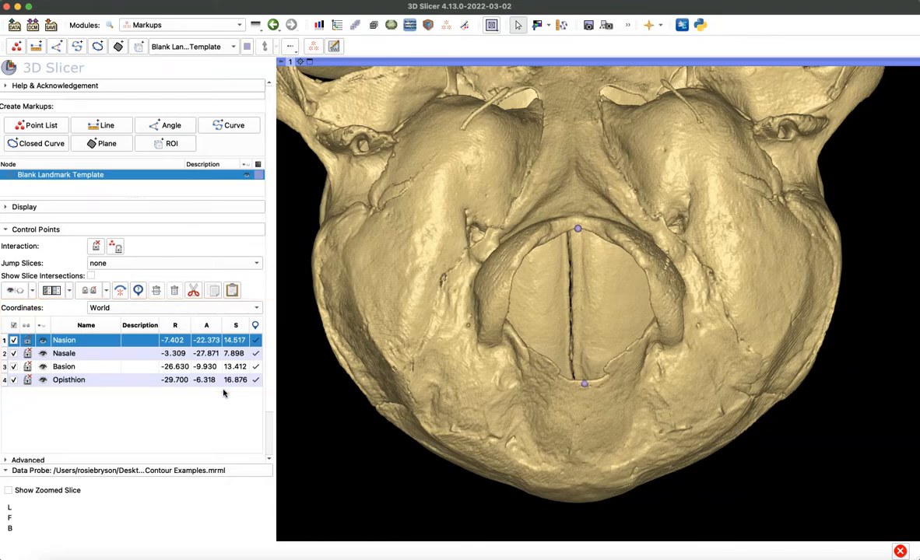